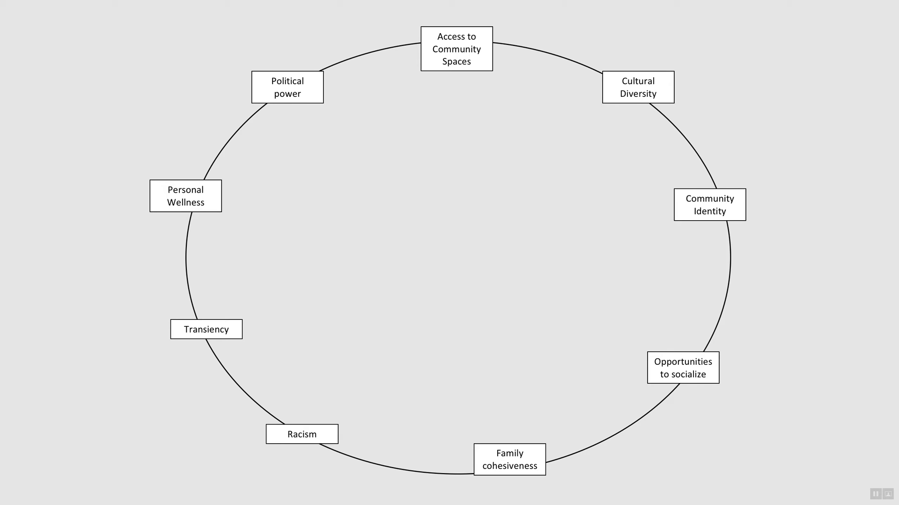
Draw an arrow from the Access to Community Spaces box down to the Opportunities to socialize box.
left_click_drag(458, 69, 645, 353)
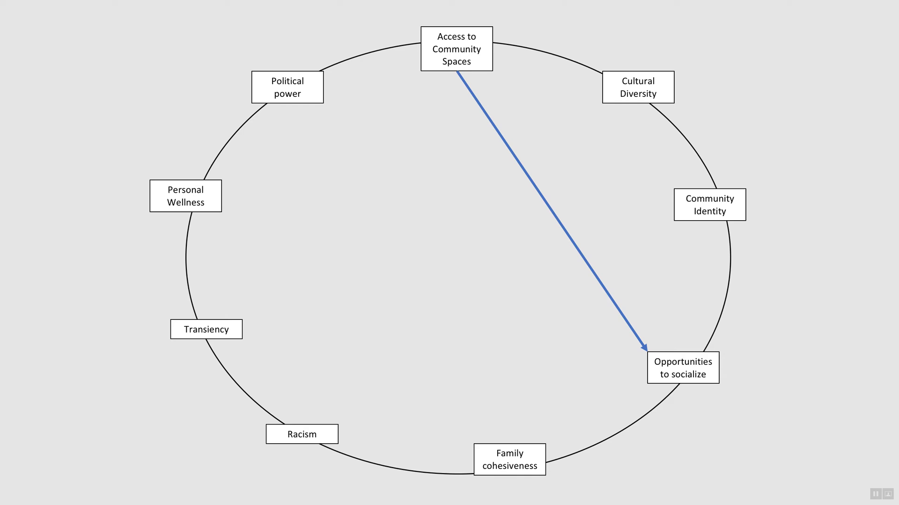